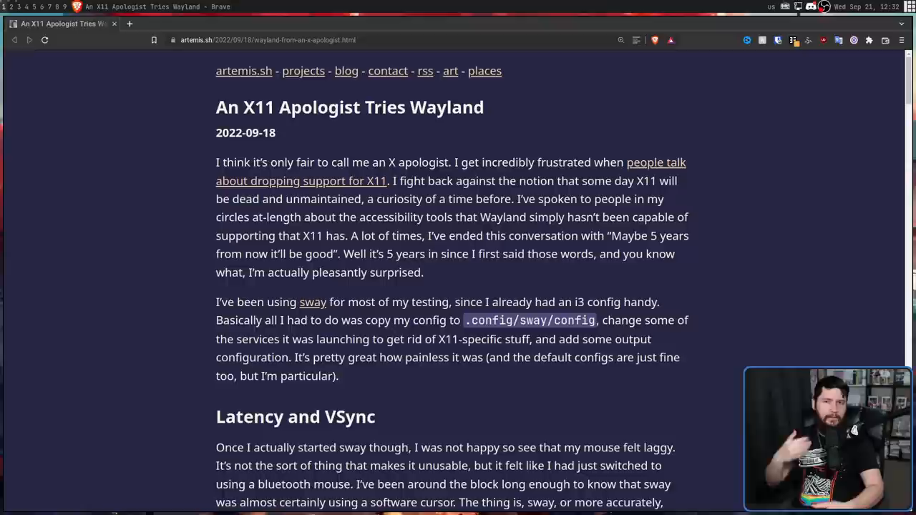
{"action": "scroll", "scroll_direction": "down", "scroll_amount": 3}
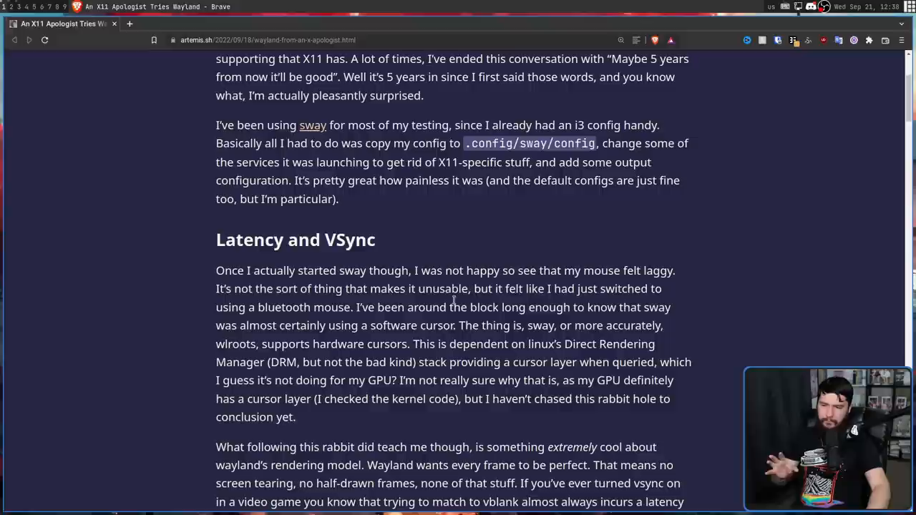
{"action": "mouse_move", "coordinate": [393, 299]}
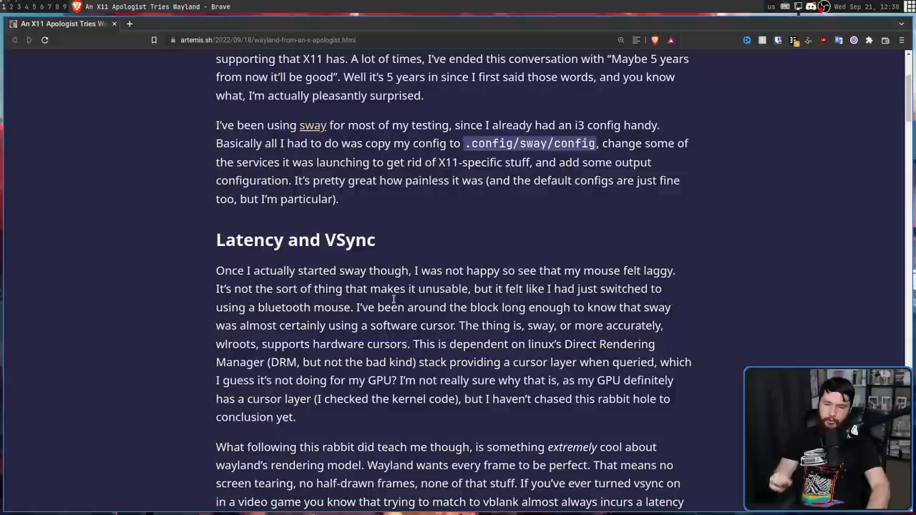
{"action": "mouse_move", "coordinate": [530, 331]}
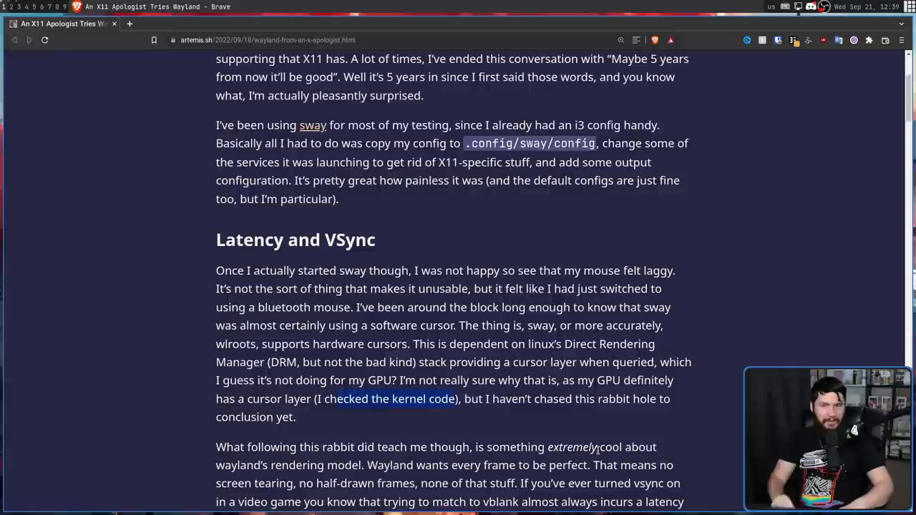
{"action": "scroll", "scroll_direction": "down", "scroll_amount": 3}
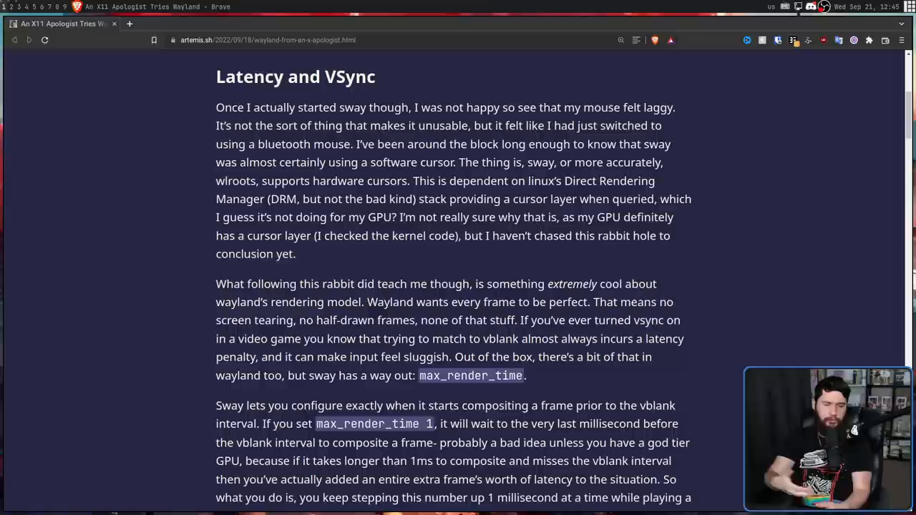
{"action": "scroll", "scroll_direction": "down", "scroll_amount": 3}
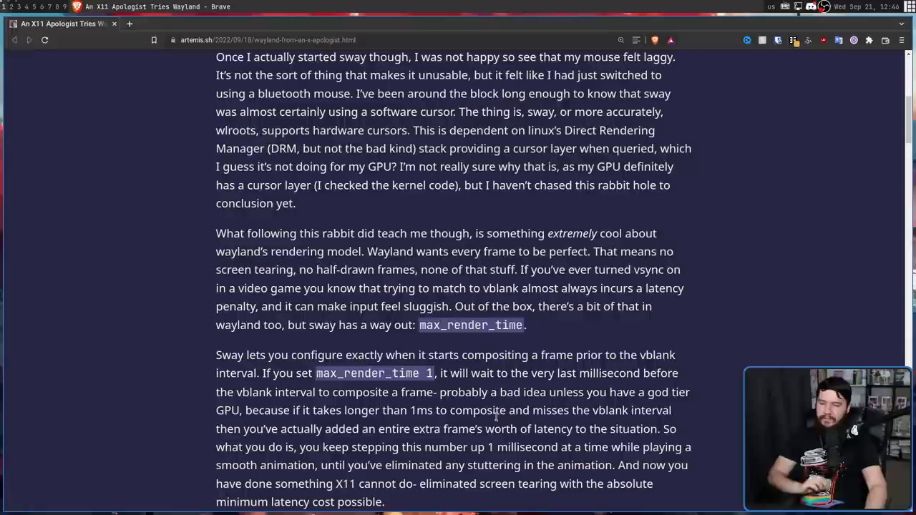
{"action": "scroll", "scroll_direction": "down", "scroll_amount": 3}
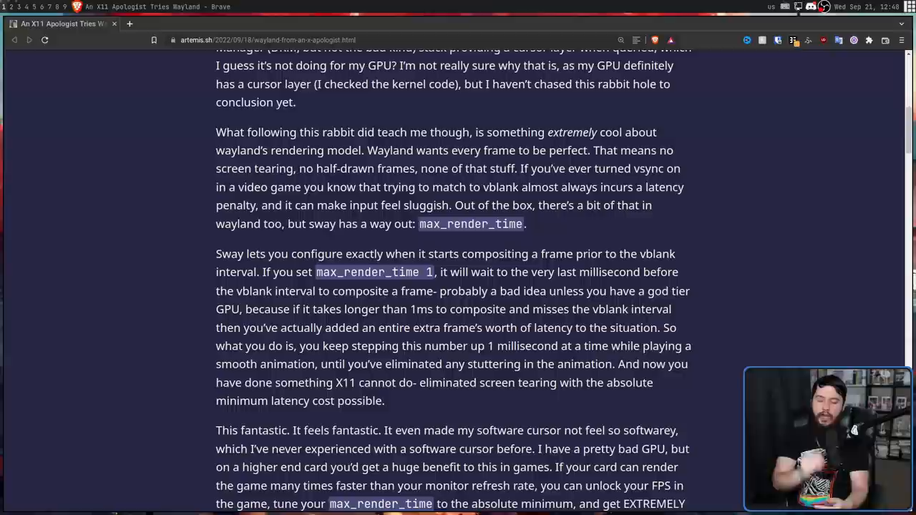
{"action": "scroll", "scroll_direction": "down", "scroll_amount": 3}
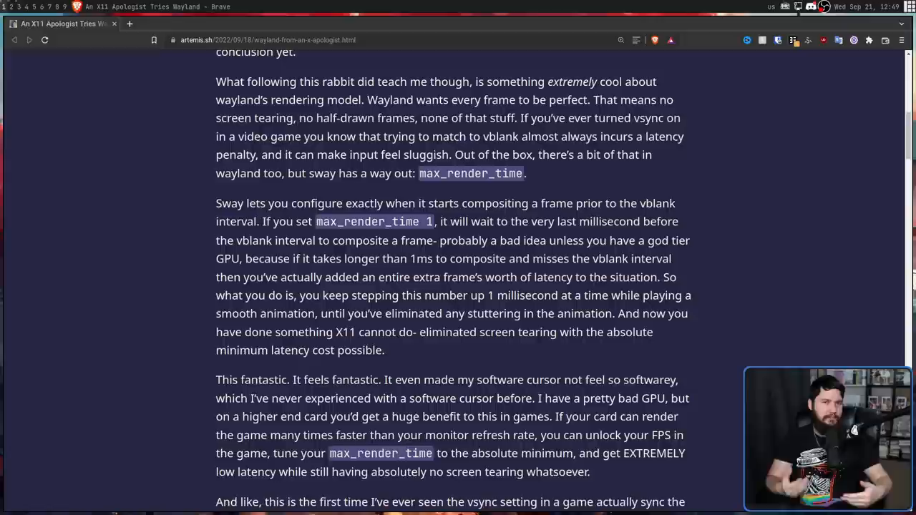
{"action": "scroll", "scroll_direction": "down", "scroll_amount": 3}
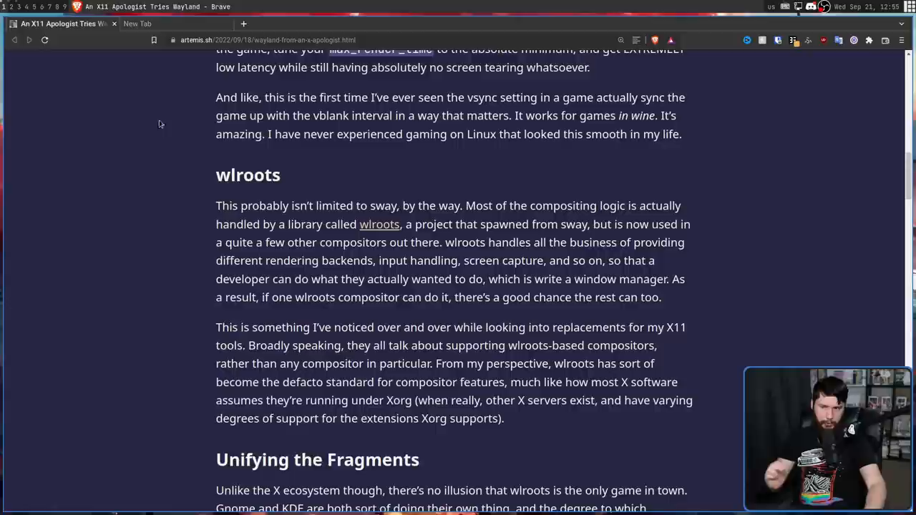
{"action": "mouse_move", "coordinate": [640, 190]}
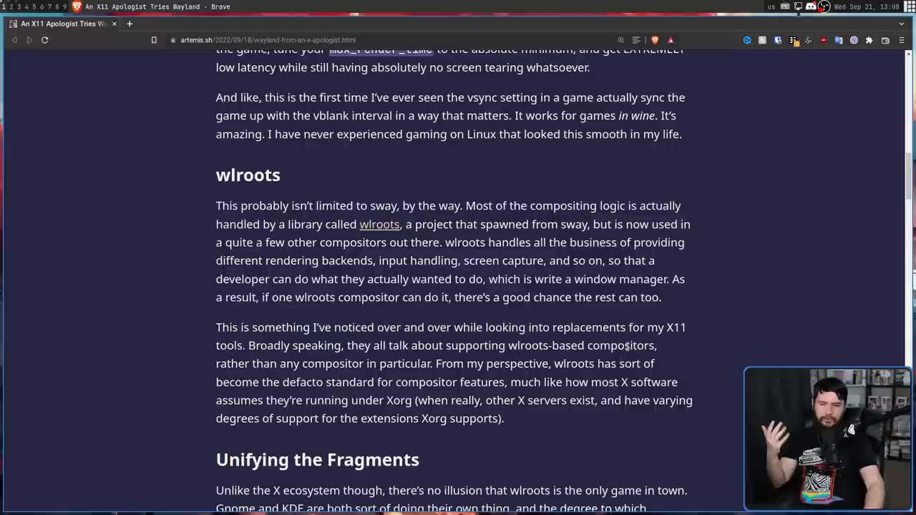
{"action": "mouse_move", "coordinate": [621, 425]}
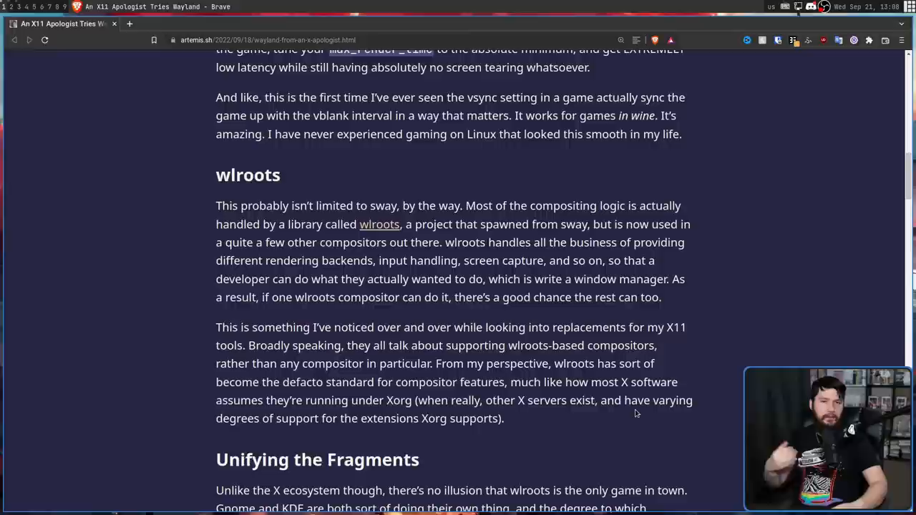
{"action": "scroll", "scroll_direction": "down", "scroll_amount": 3}
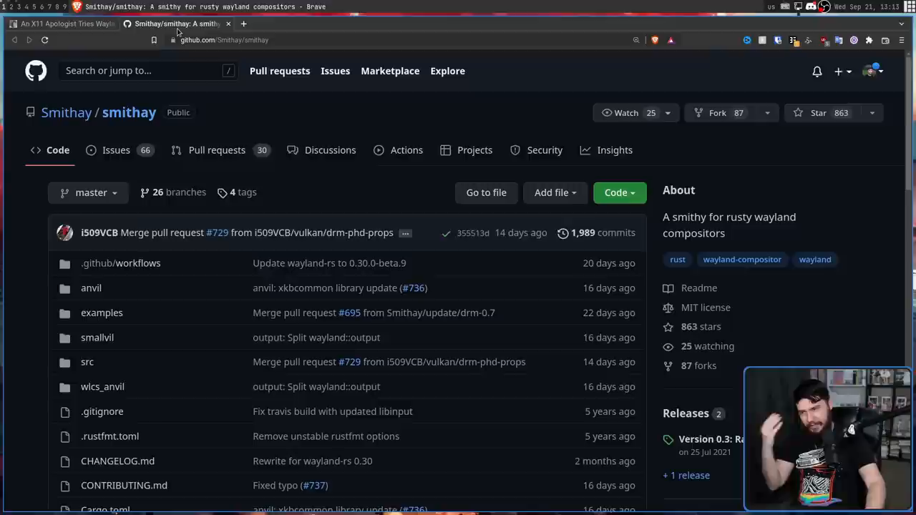
{"action": "scroll", "scroll_direction": "down", "scroll_amount": 3}
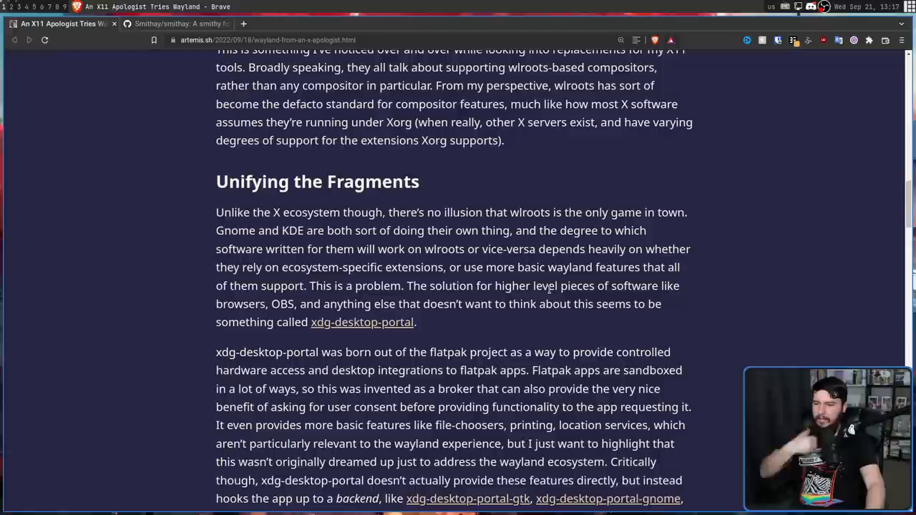
{"action": "scroll", "scroll_direction": "down", "scroll_amount": 3}
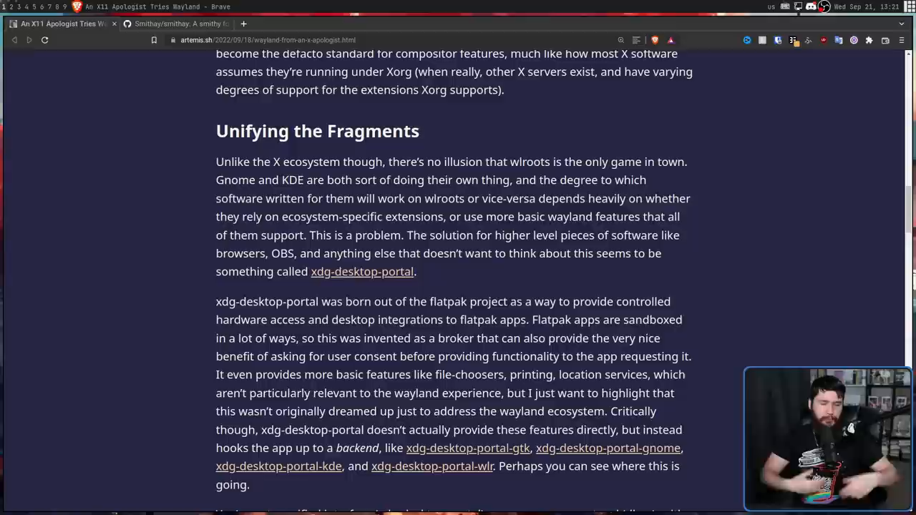
{"action": "scroll", "scroll_direction": "down", "scroll_amount": 3}
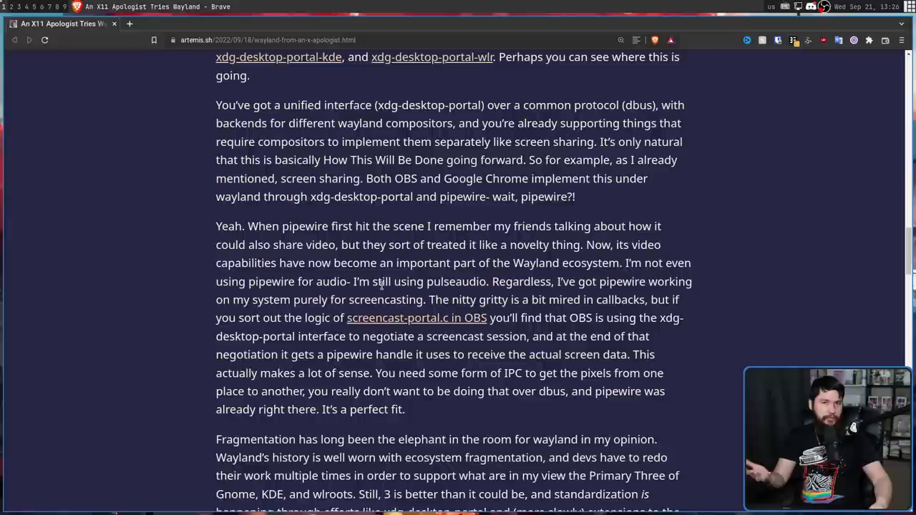
{"action": "scroll", "scroll_direction": "down", "scroll_amount": 3}
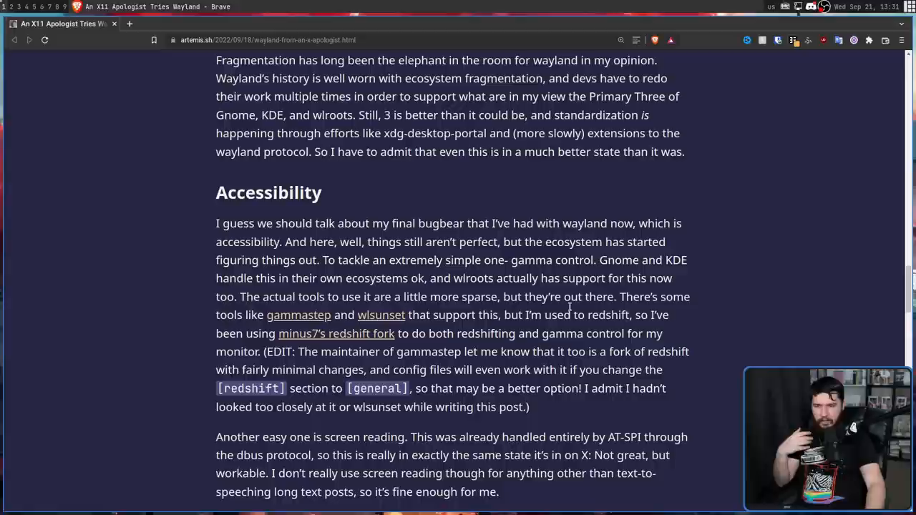
{"action": "scroll", "scroll_direction": "down", "scroll_amount": 3}
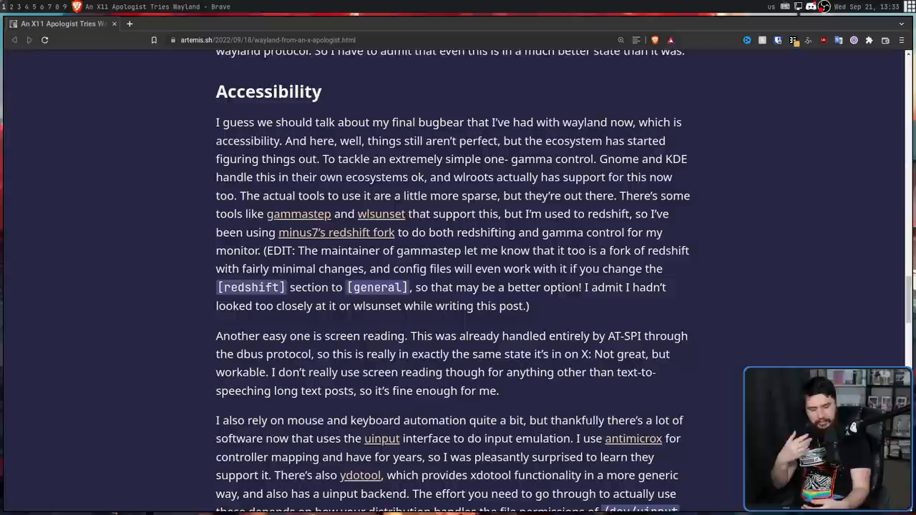
{"action": "scroll", "scroll_direction": "down", "scroll_amount": 3}
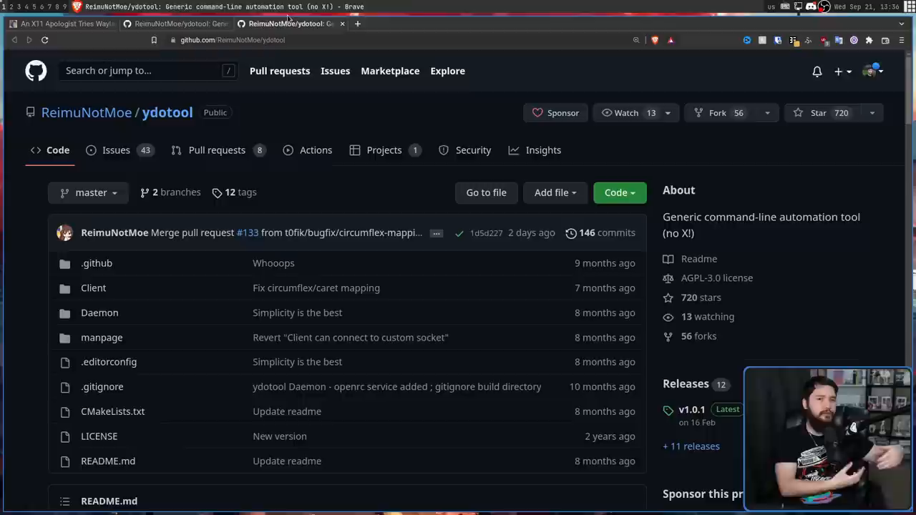
{"action": "scroll", "scroll_direction": "down", "scroll_amount": 3}
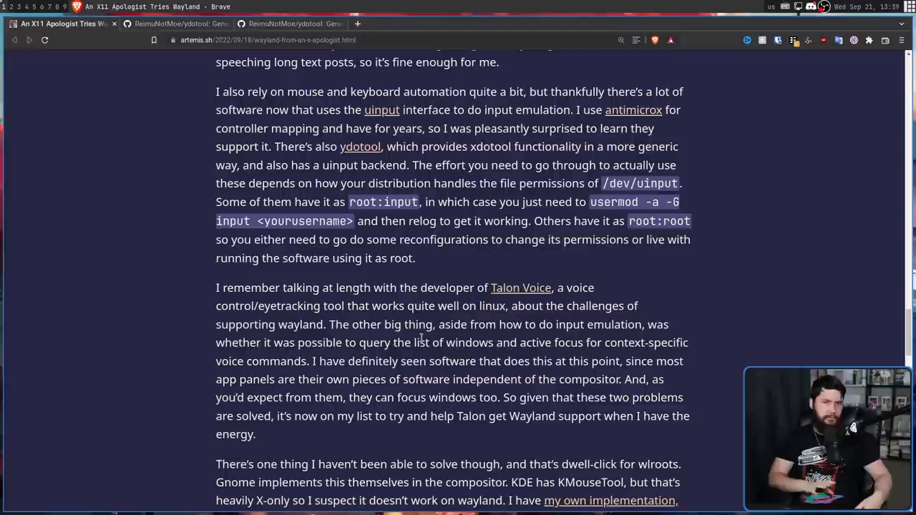
{"action": "scroll", "scroll_direction": "down", "scroll_amount": 3}
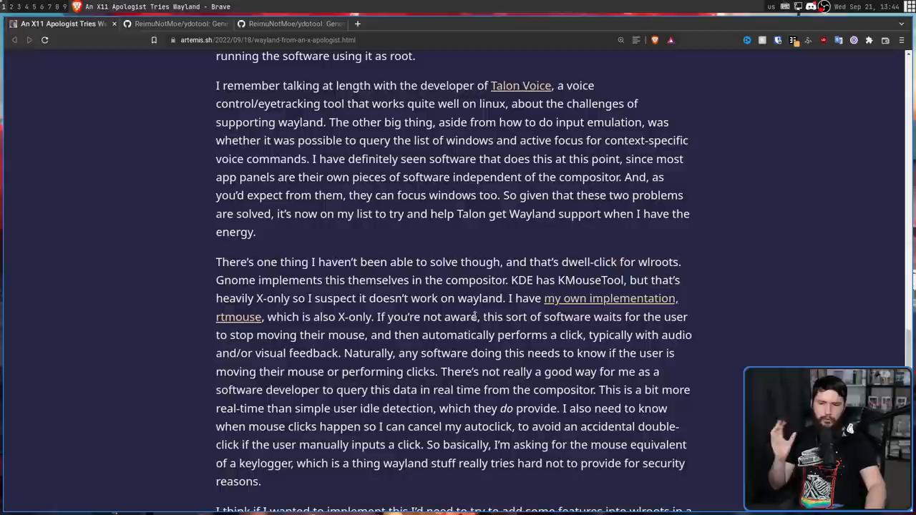
{"action": "mouse_move", "coordinate": [468, 342]}
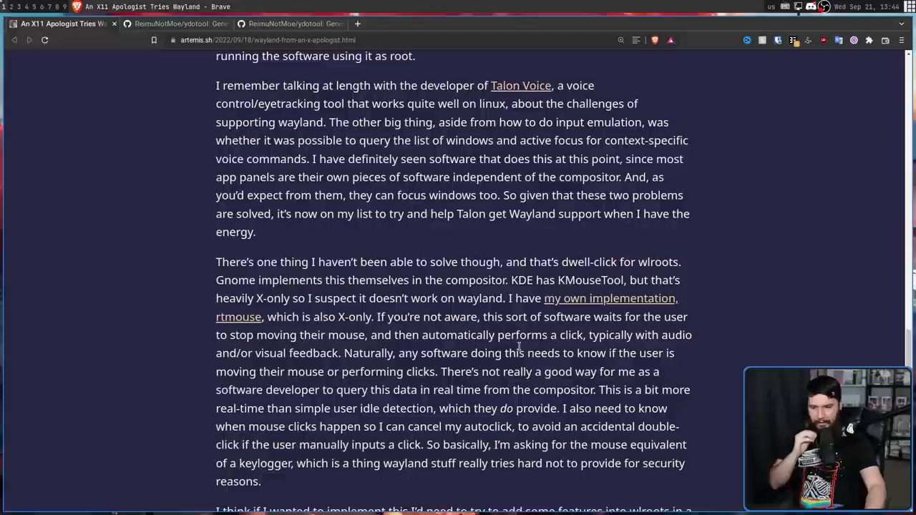
{"action": "mouse_move", "coordinate": [531, 367]}
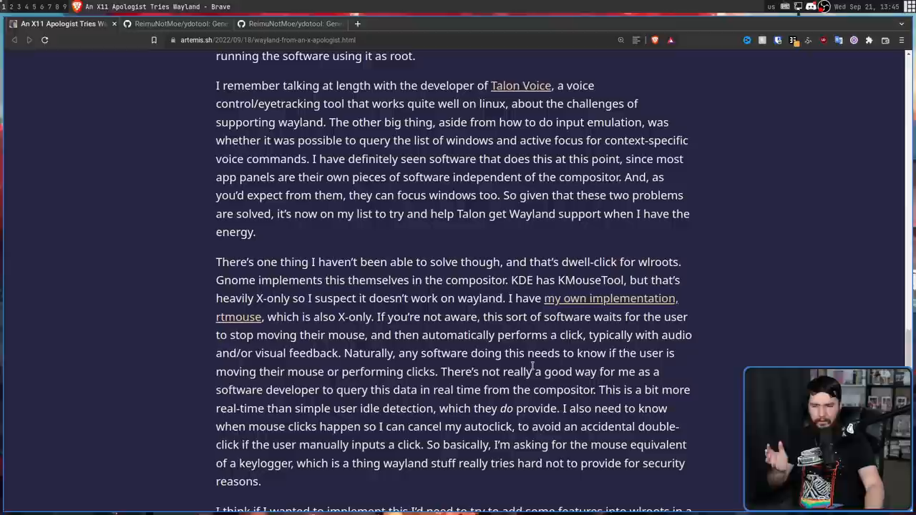
{"action": "mouse_move", "coordinate": [551, 366]}
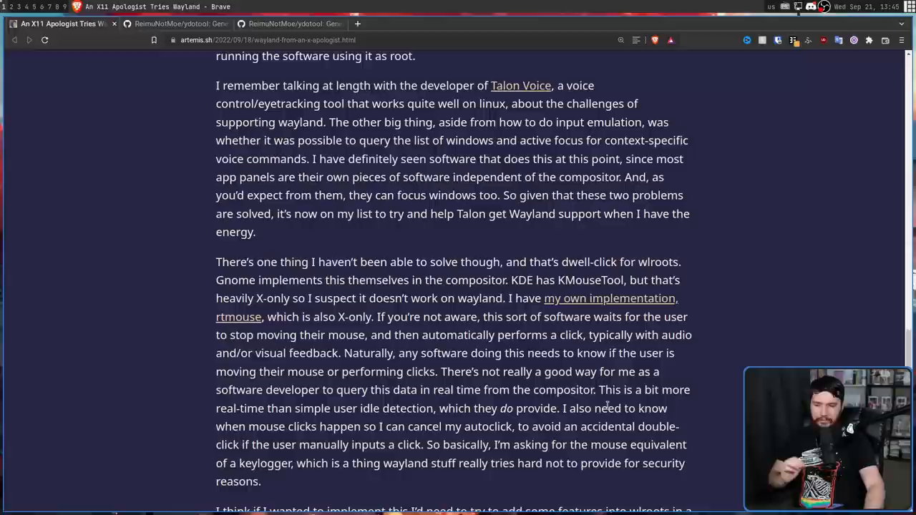
{"action": "mouse_move", "coordinate": [524, 421]}
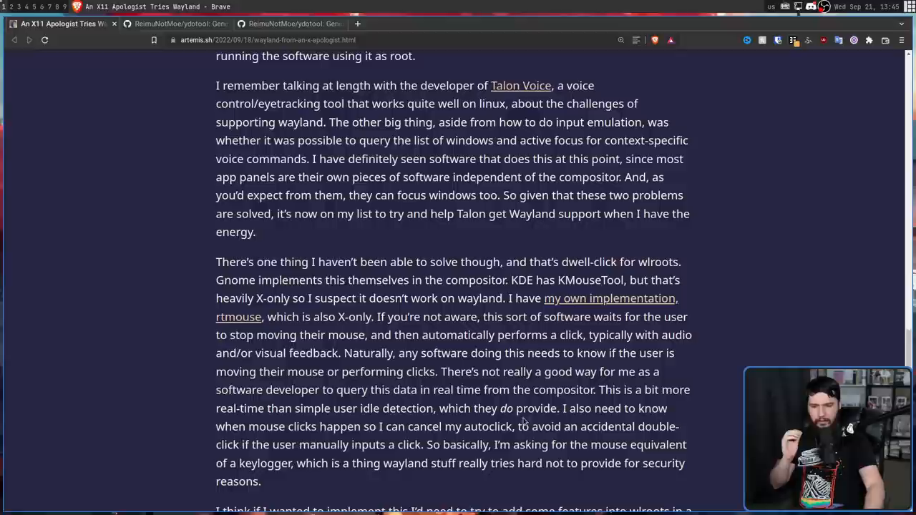
{"action": "scroll", "scroll_direction": "down", "scroll_amount": 3}
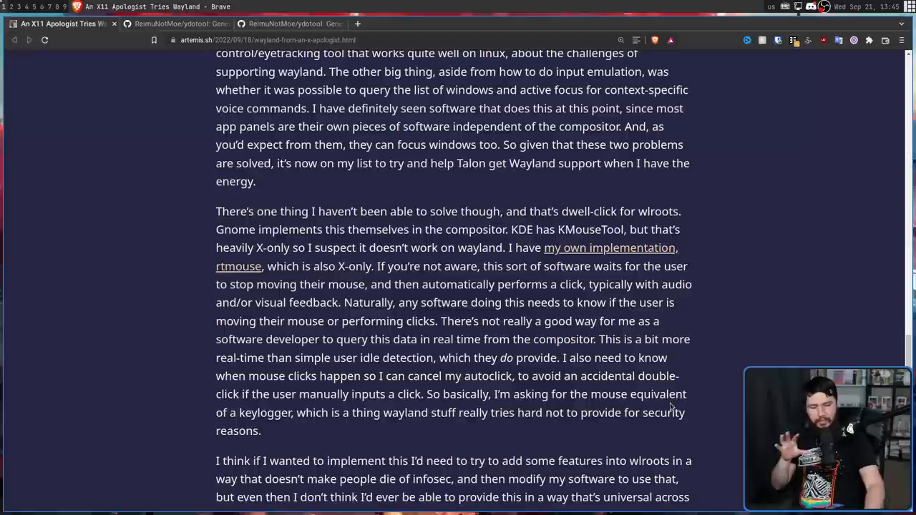
{"action": "scroll", "scroll_direction": "down", "scroll_amount": 3}
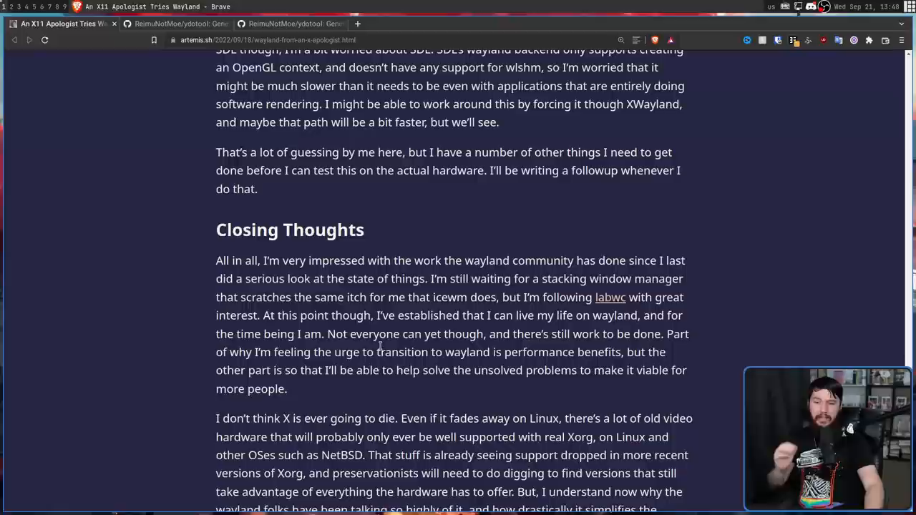
{"action": "mouse_move", "coordinate": [621, 339]}
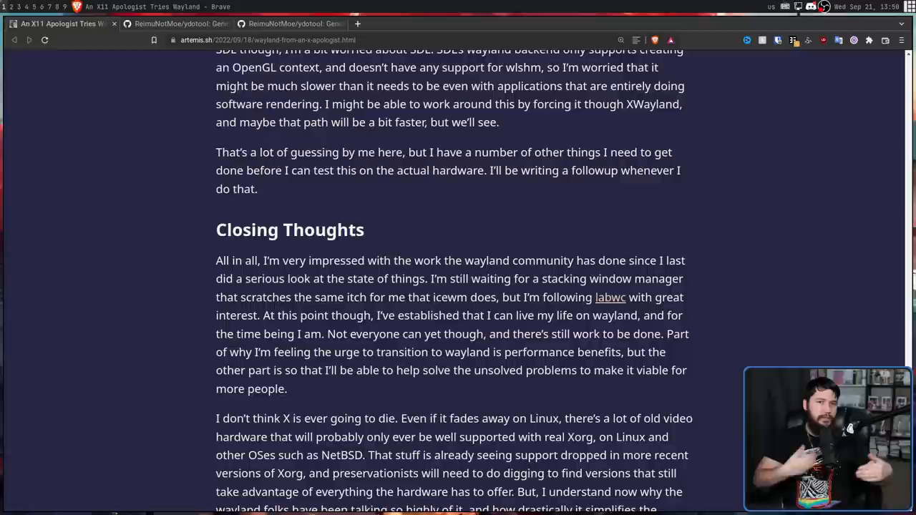
{"action": "scroll", "scroll_direction": "down", "scroll_amount": 3}
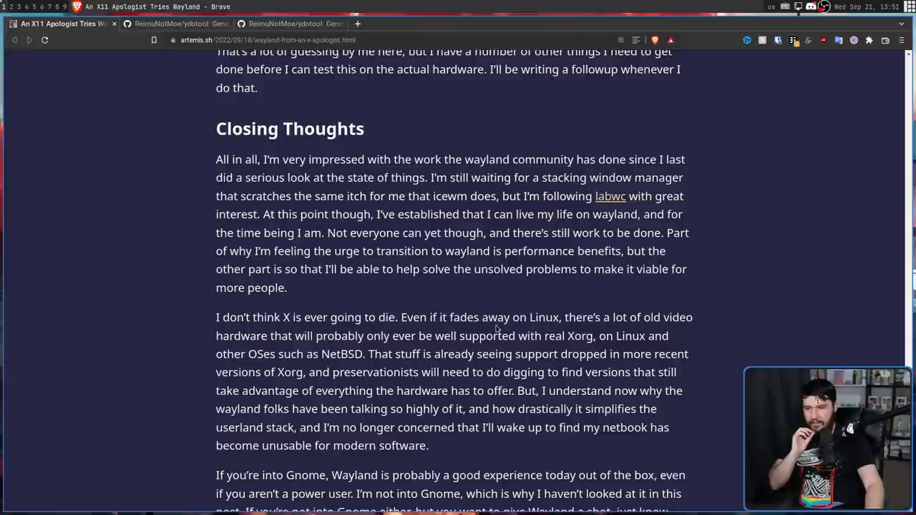
{"action": "mouse_move", "coordinate": [718, 335]}
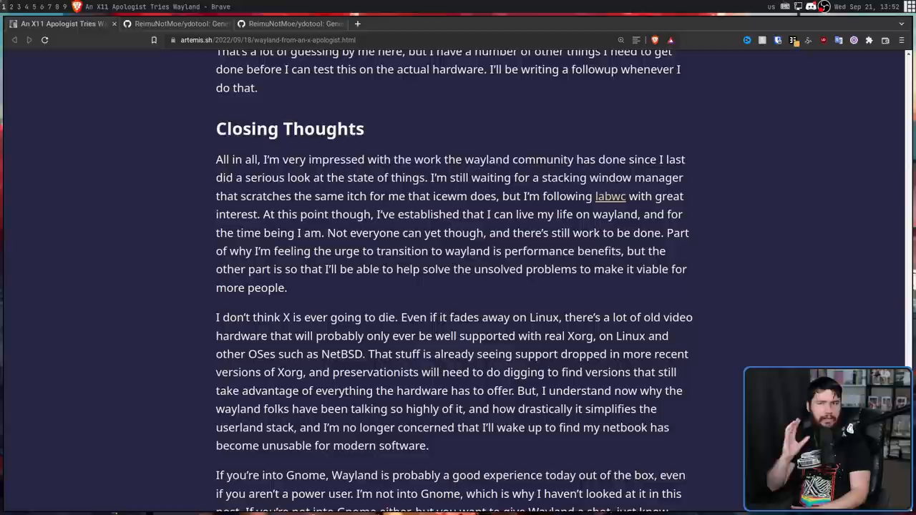
{"action": "scroll", "scroll_direction": "down", "scroll_amount": 3}
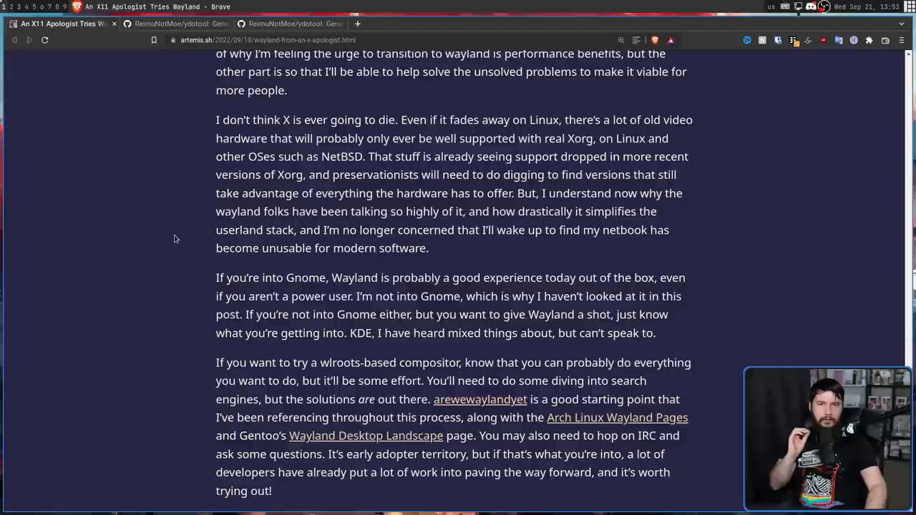